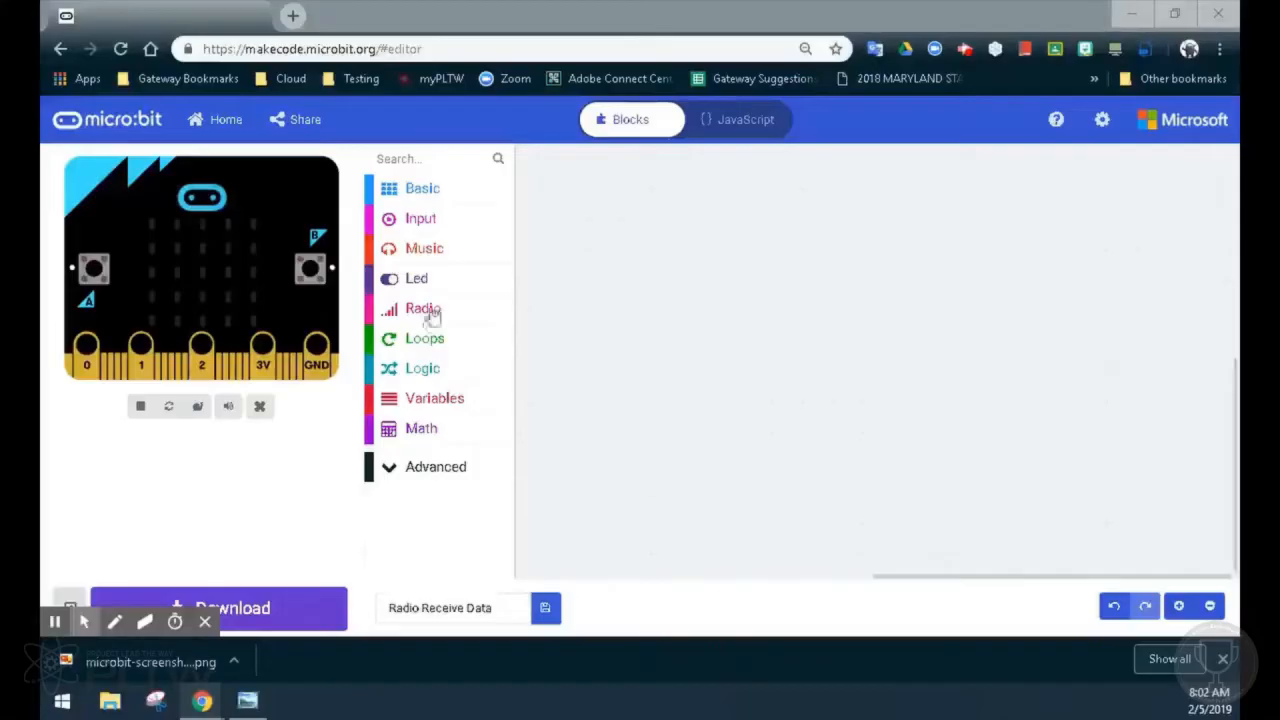
# Place an on start block holding 'radio set group' with the group number 19.
pyautogui.click(422, 188)
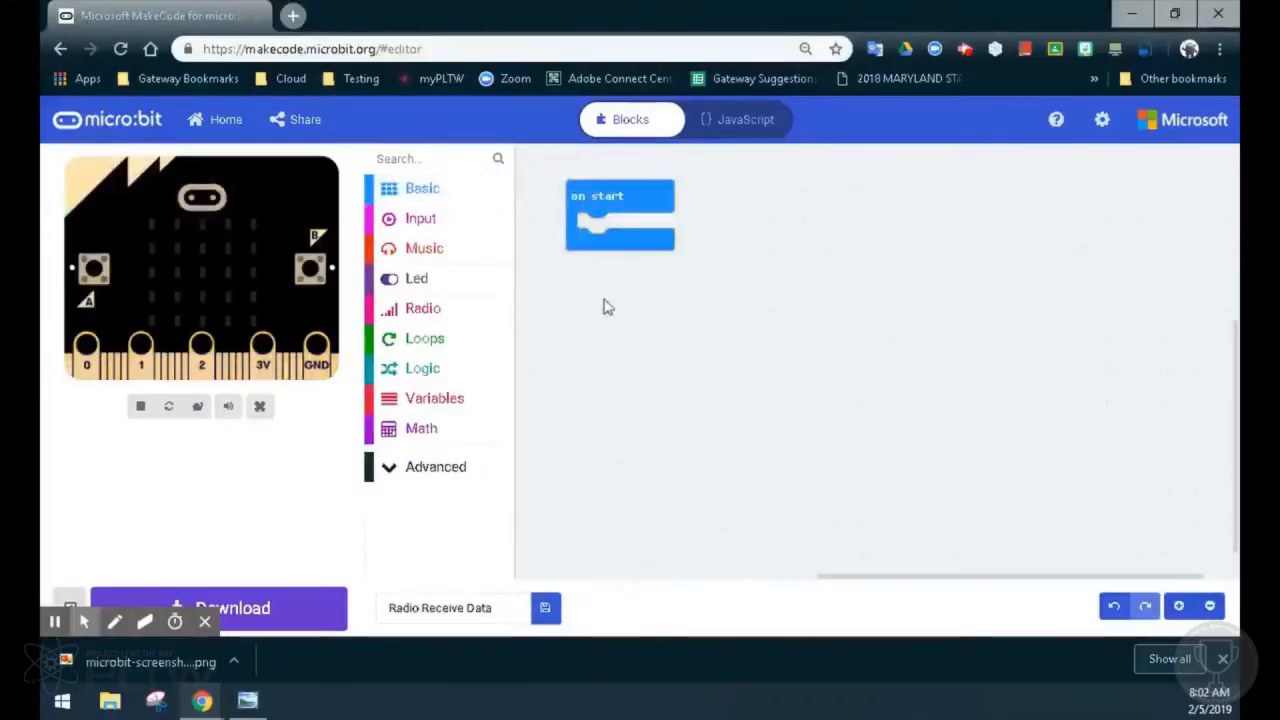
pyautogui.click(420, 218)
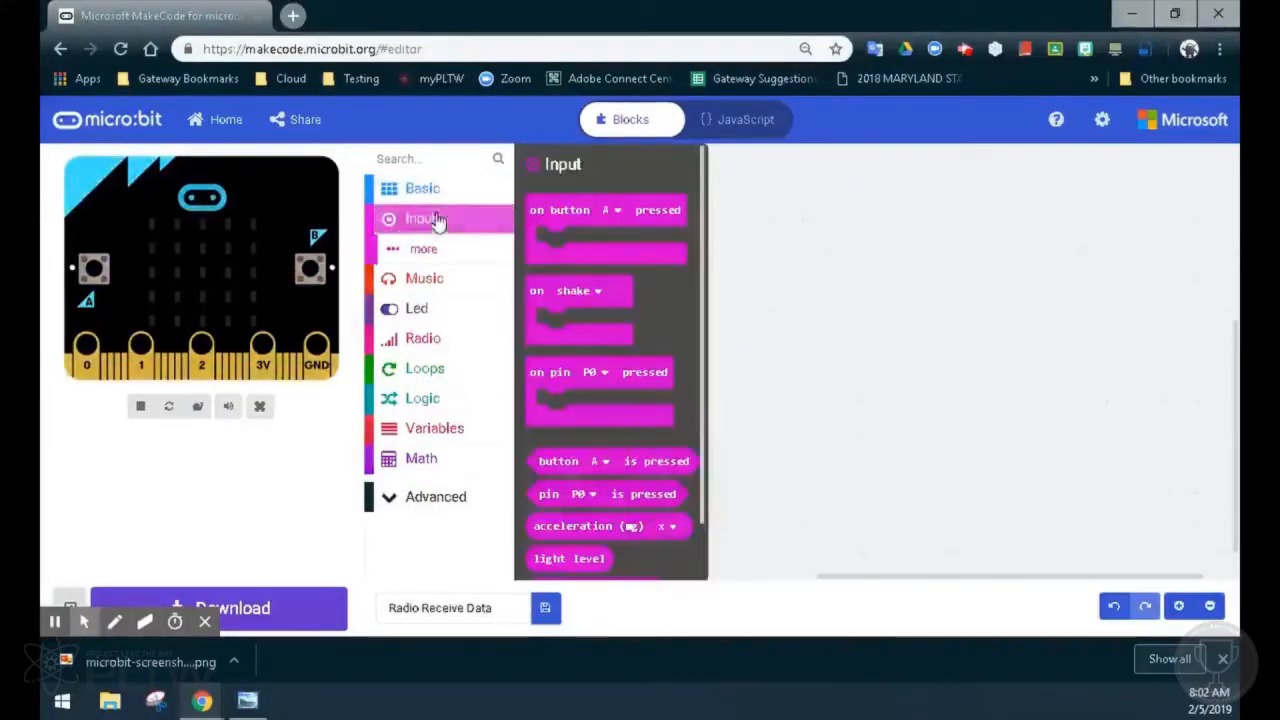
pyautogui.click(422, 337)
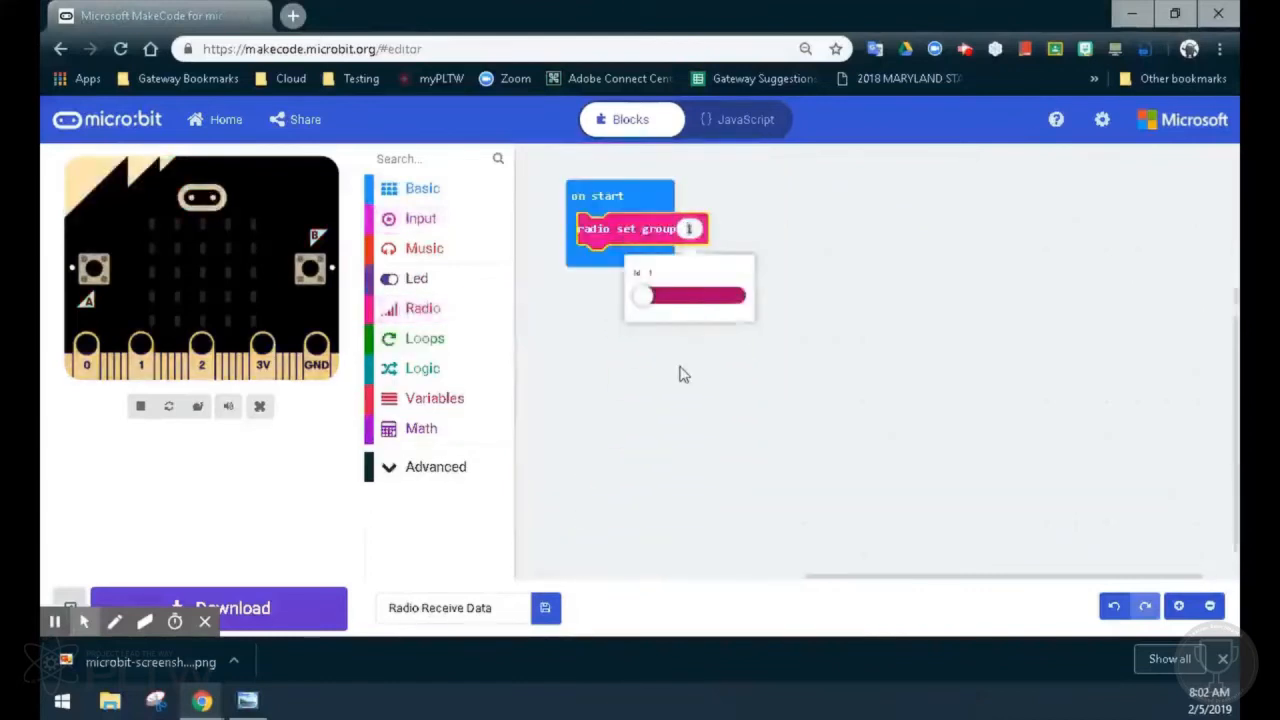
pyautogui.moveTo(641, 295); pyautogui.dragTo(653, 295)
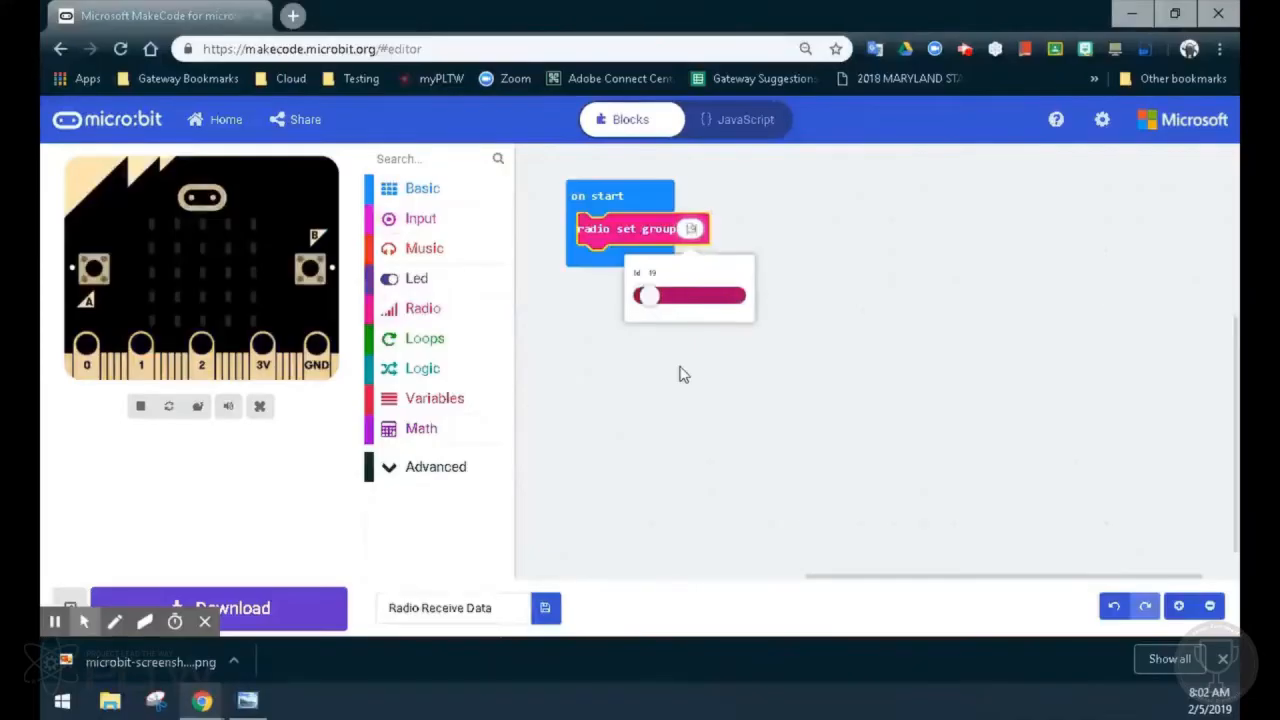
pyautogui.click(684, 374)
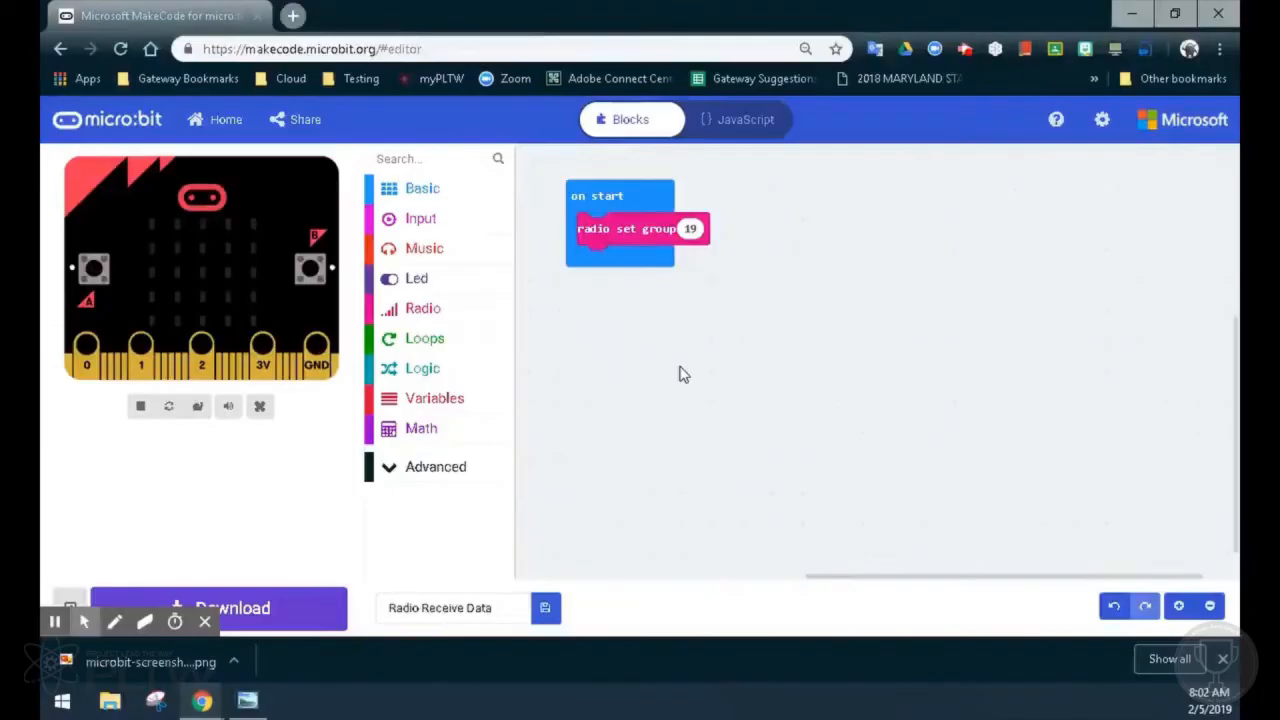
# Drop the 'on radio received receivedNumber' event onto the workspace below on start.
pyautogui.click(423, 308)
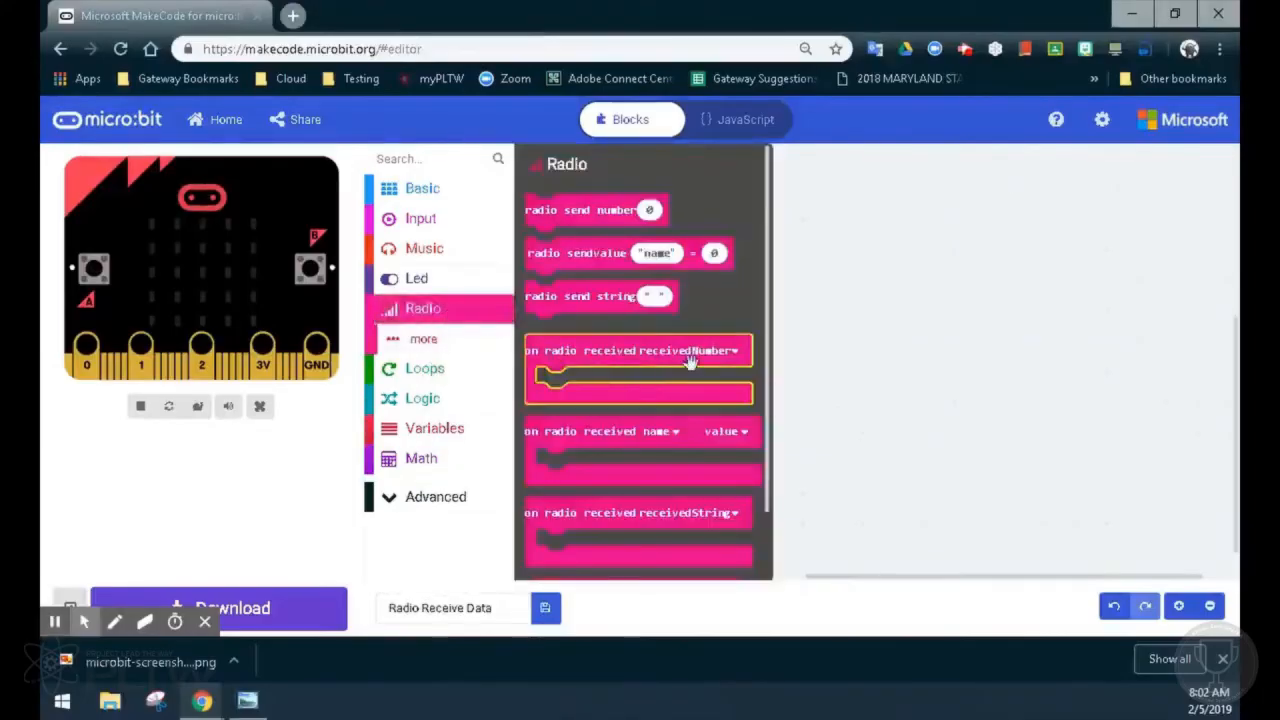
pyautogui.moveTo(690, 360)
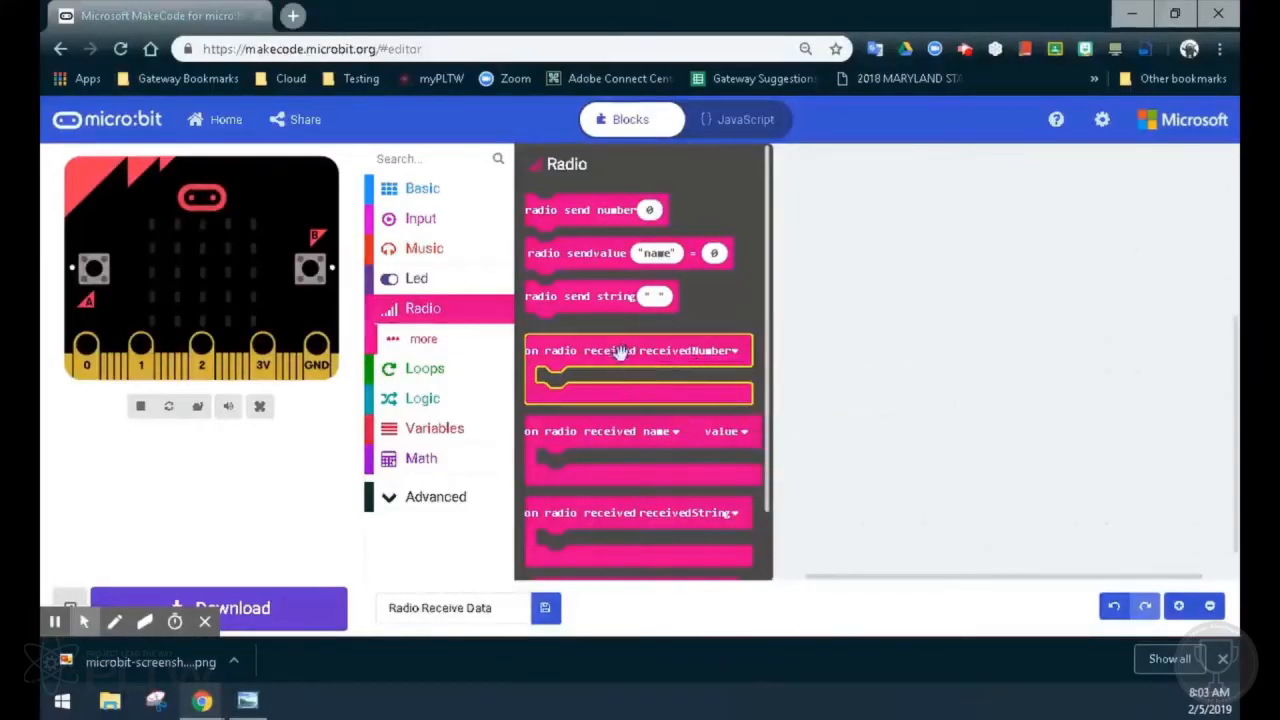
pyautogui.moveTo(638, 350); pyautogui.dragTo(745, 378)
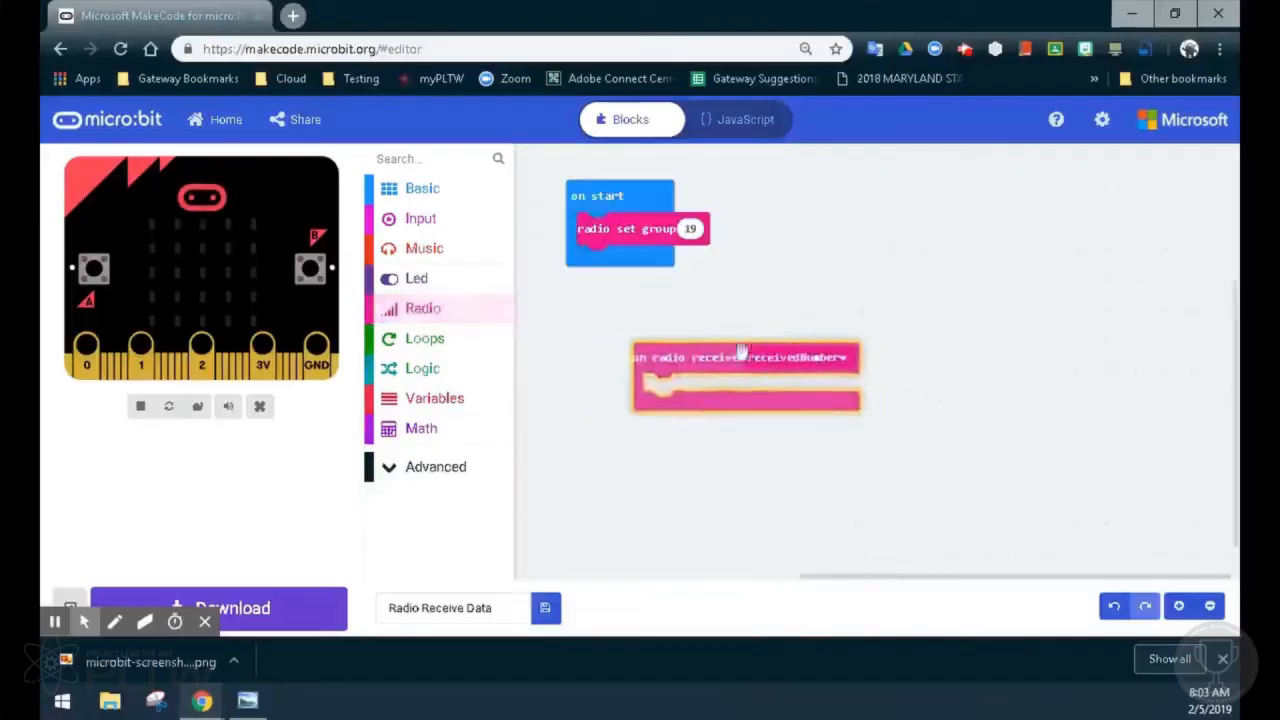
pyautogui.moveTo(745, 357); pyautogui.dragTo(675, 340)
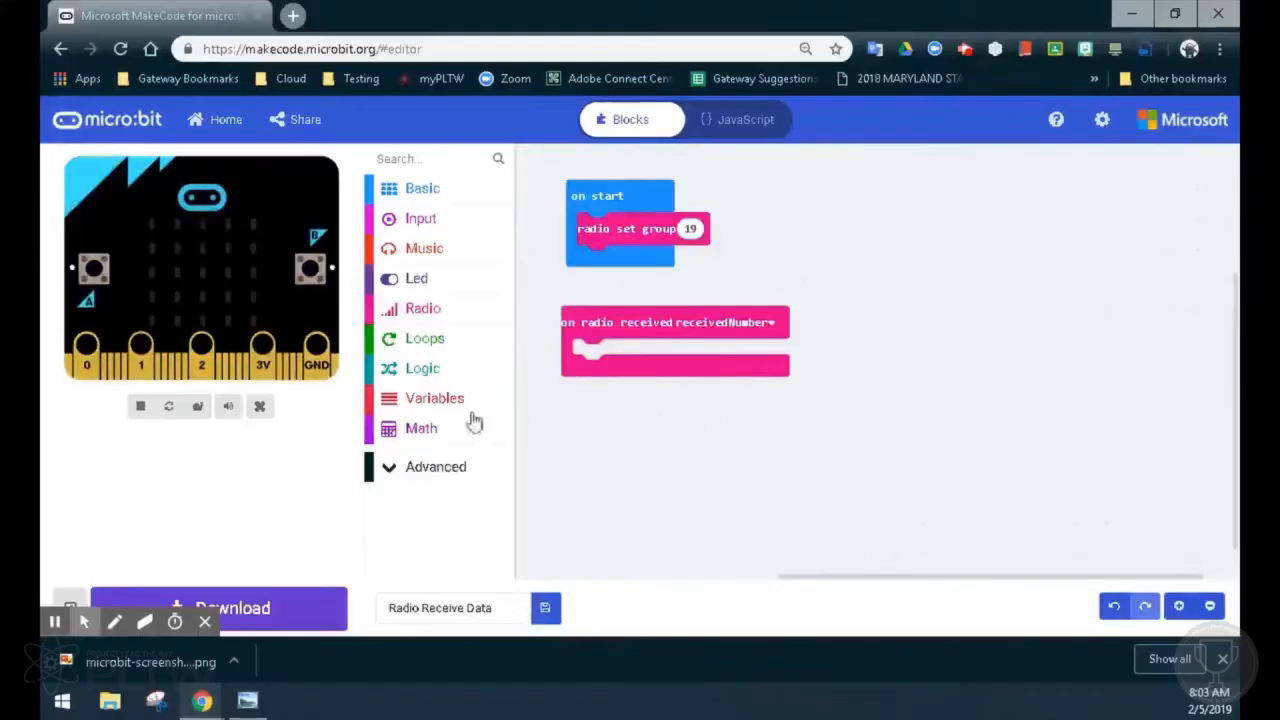
pyautogui.click(434, 398)
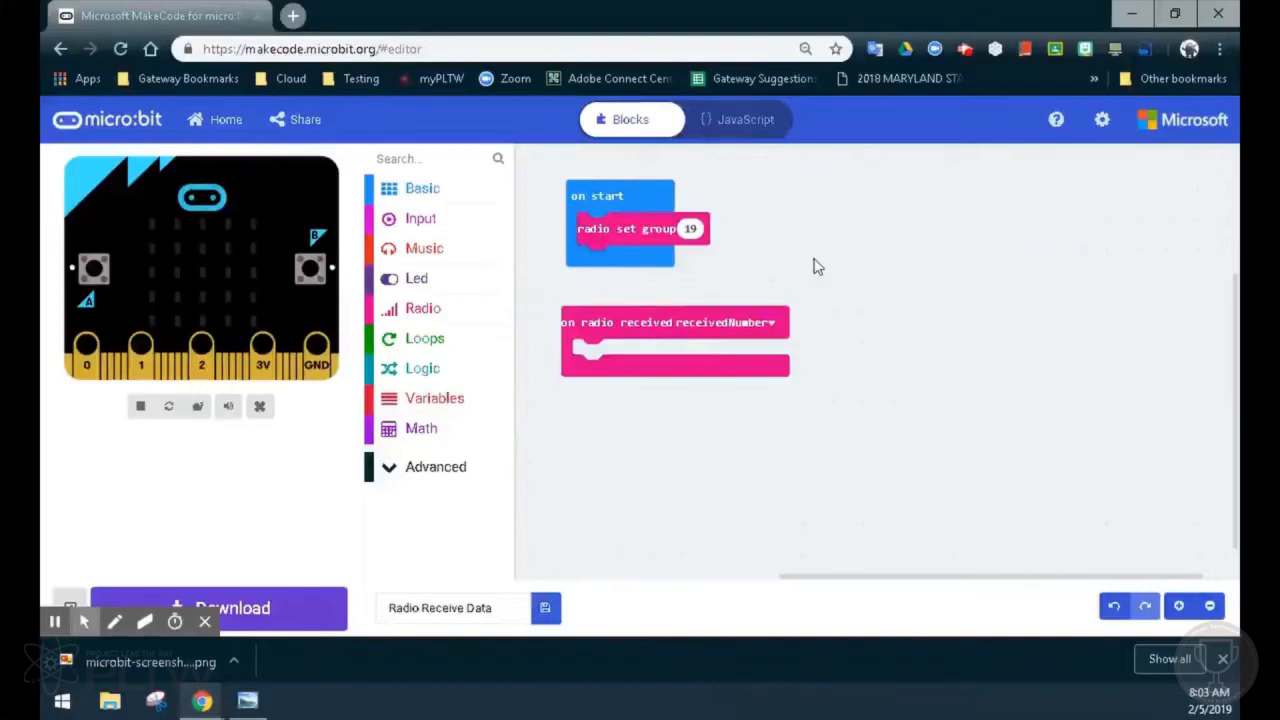
pyautogui.moveTo(422, 368)
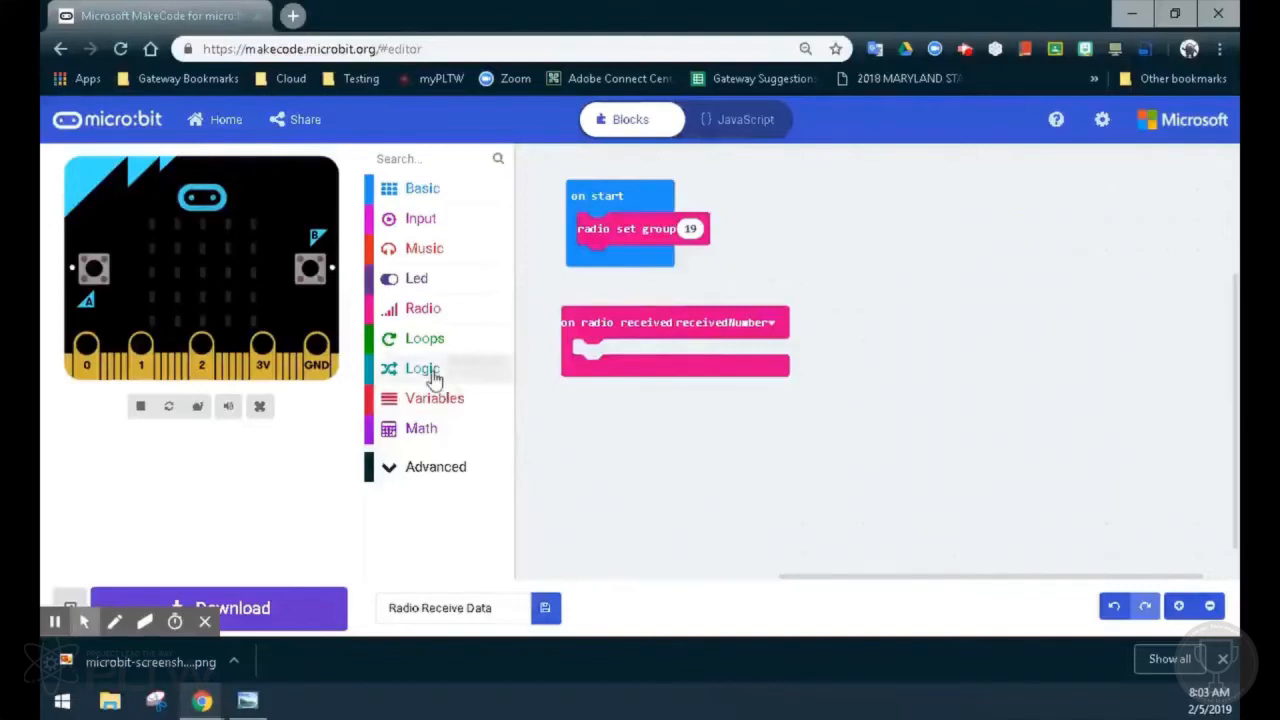
# Put an 'if' block with a '0 = 0' comparison condition inside the received-number event.
pyautogui.click(422, 368)
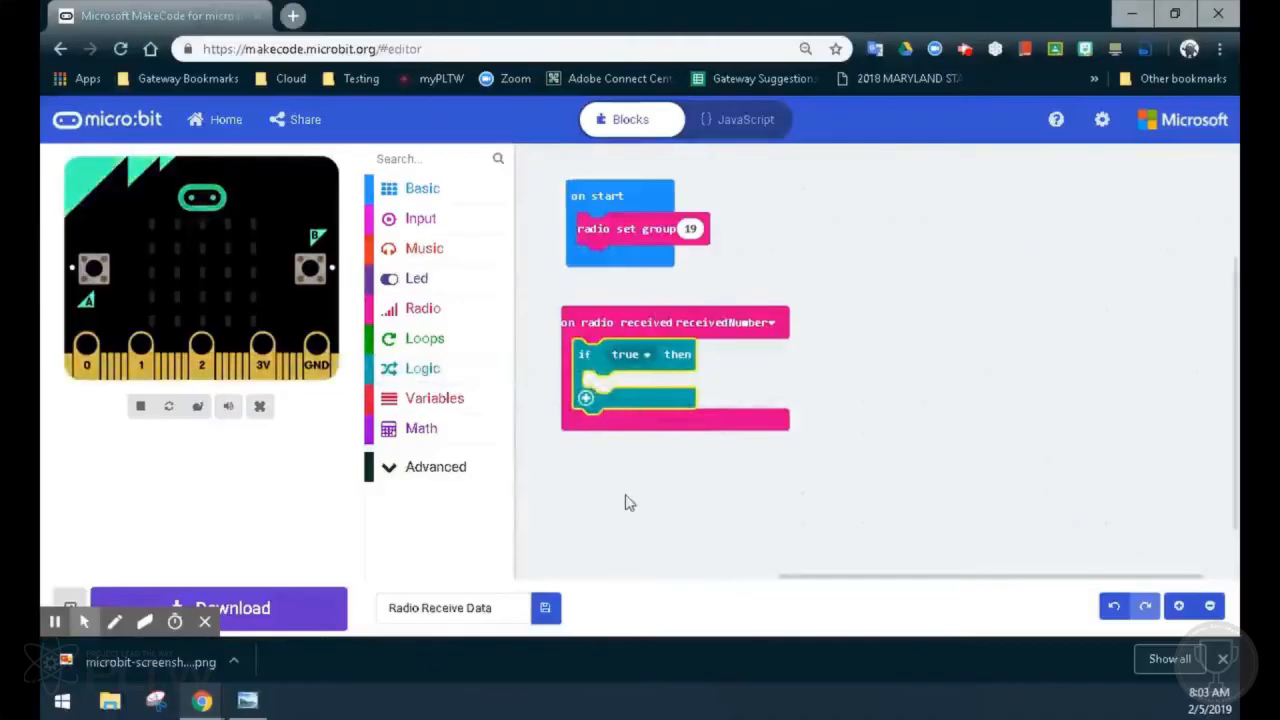
pyautogui.moveTo(450, 440)
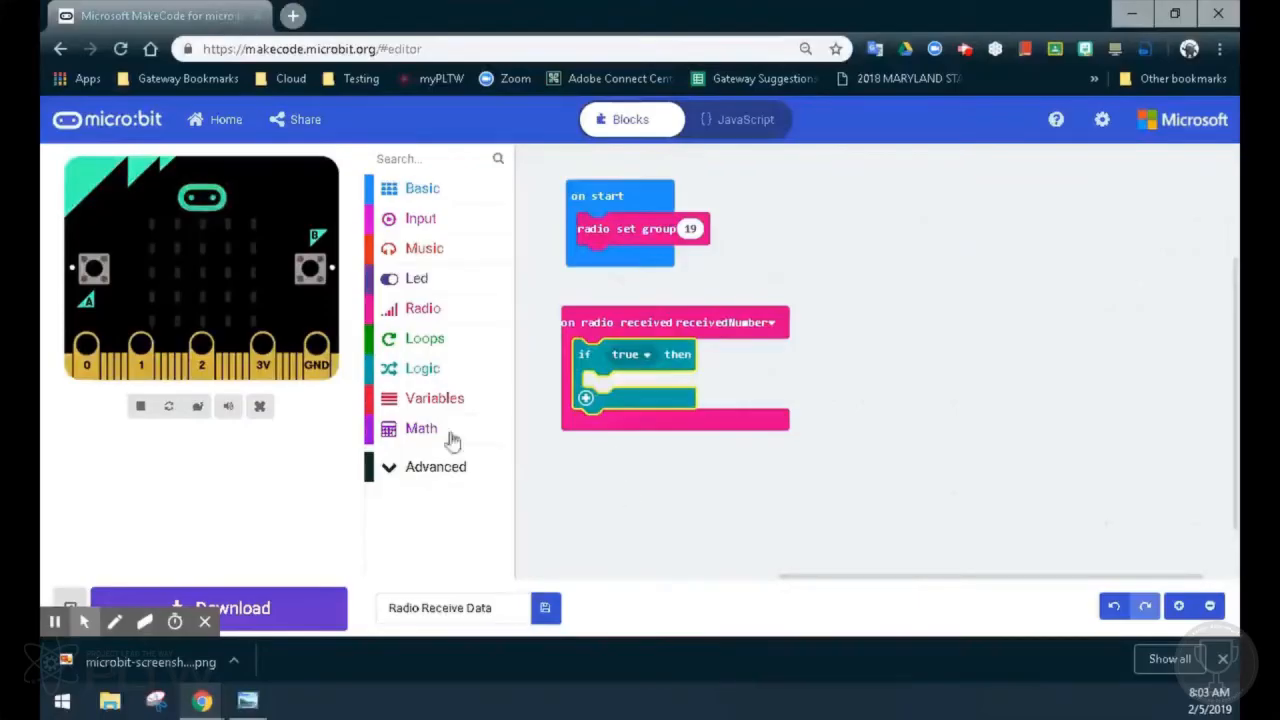
pyautogui.click(422, 368)
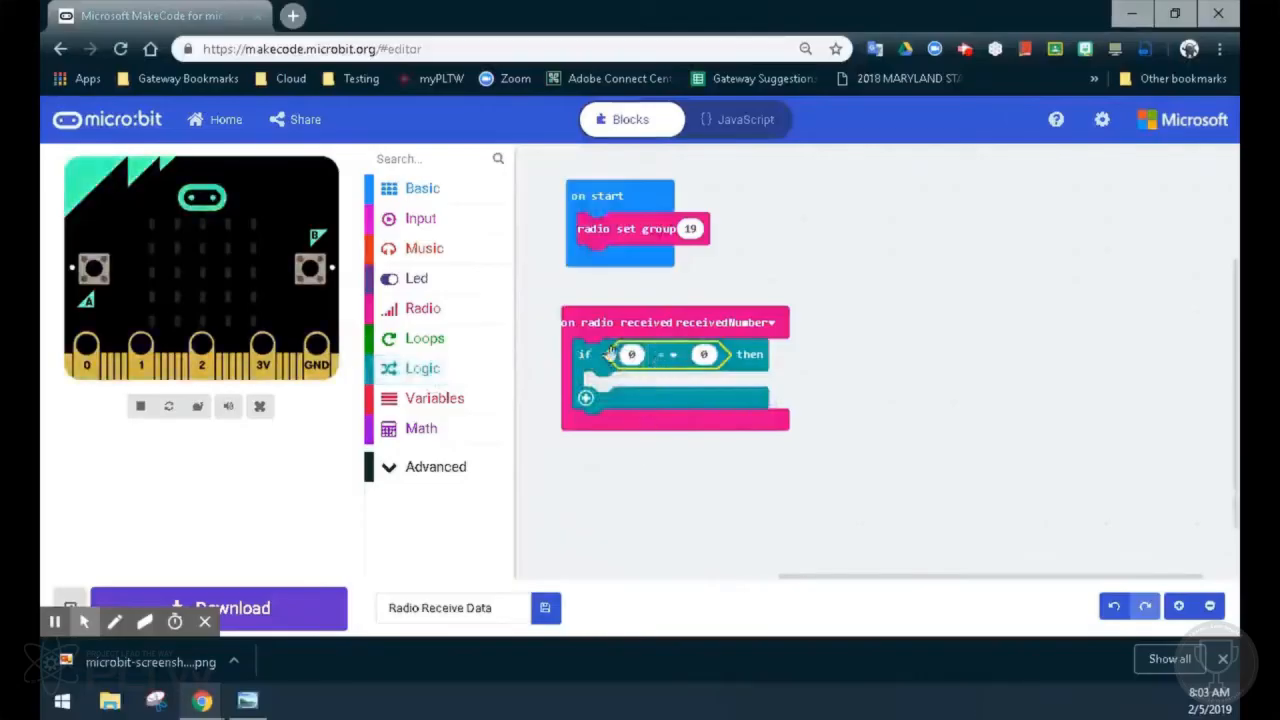
pyautogui.click(705, 354)
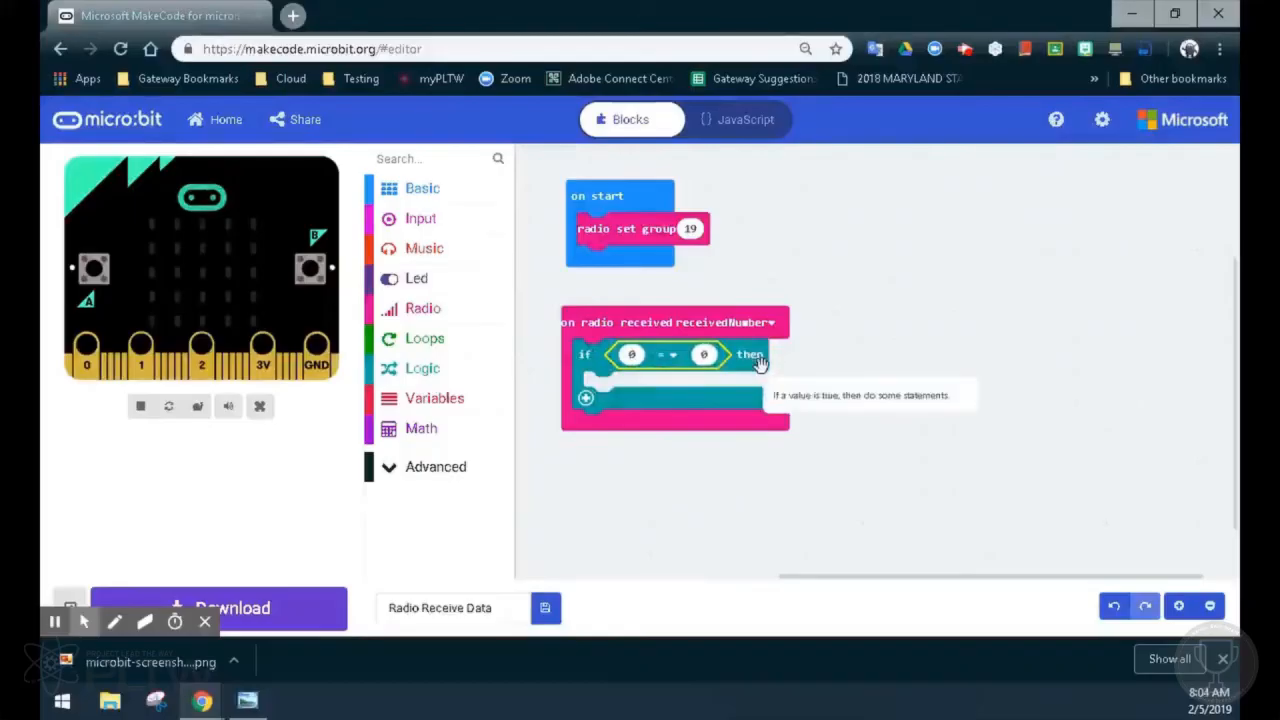
pyautogui.click(422, 188)
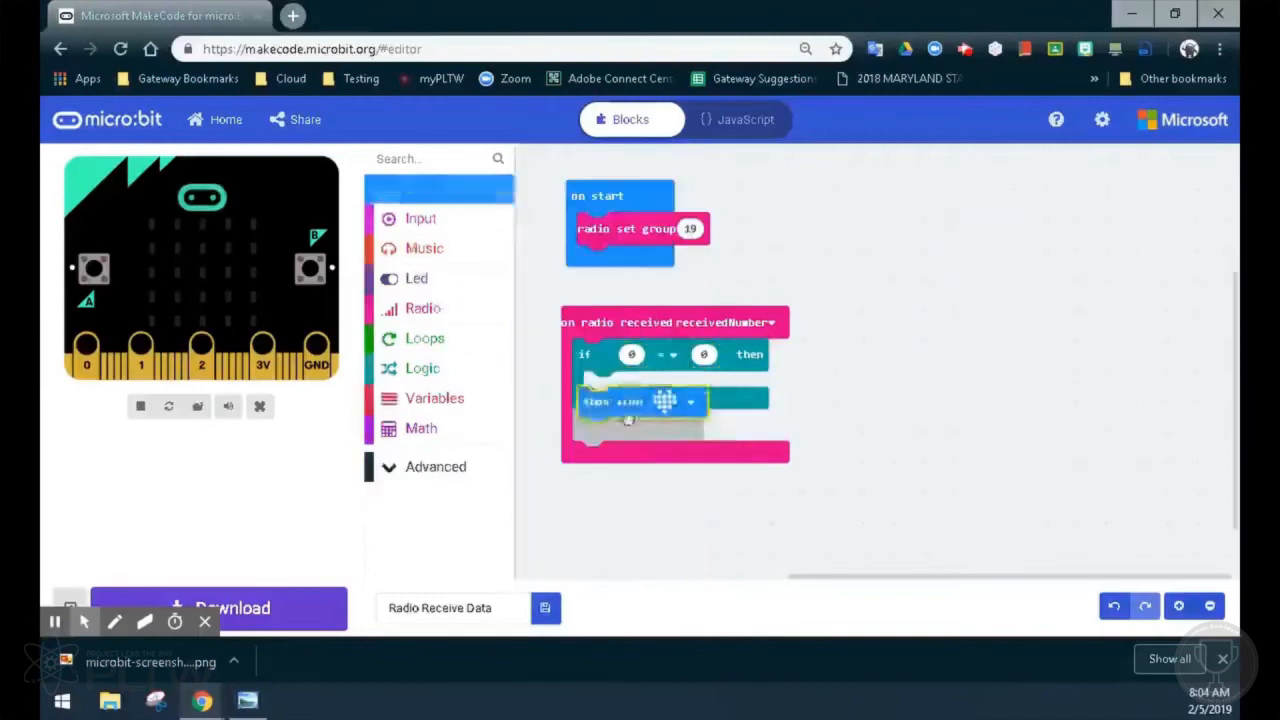
# Add a show icon block inside the if and compare receivedNumber against 3.
pyautogui.click(665, 401)
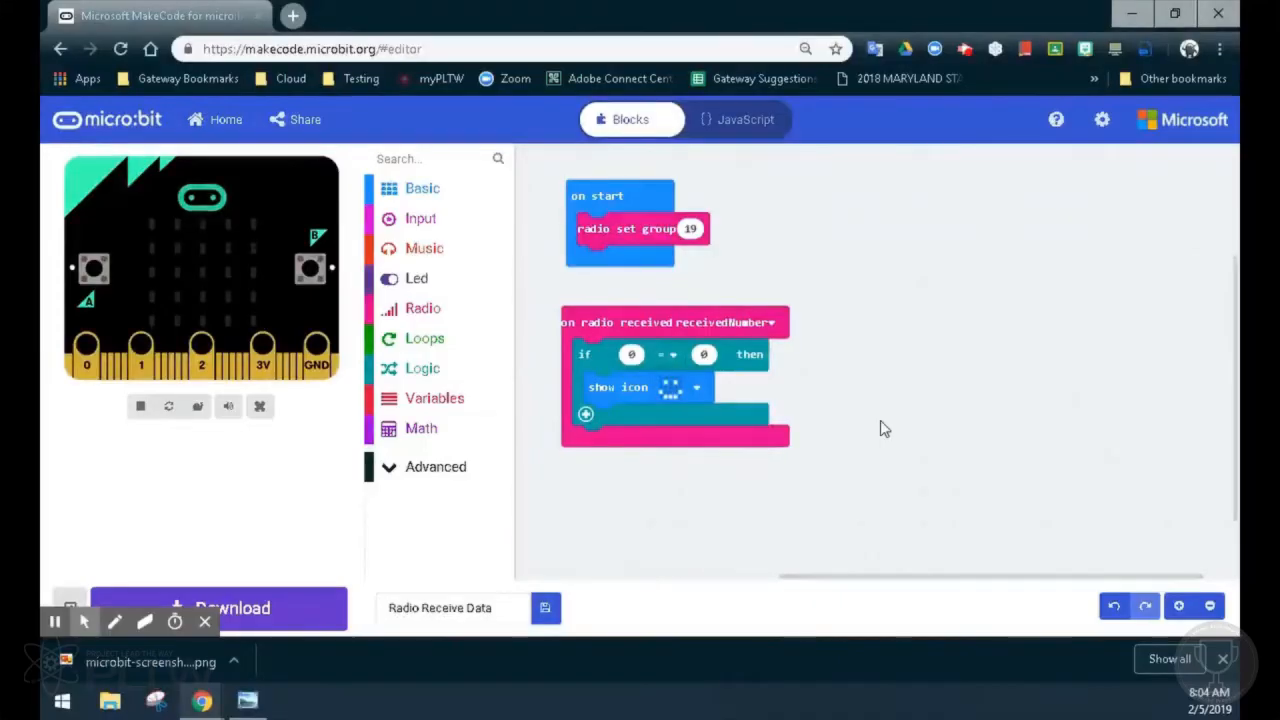
pyautogui.click(435, 398)
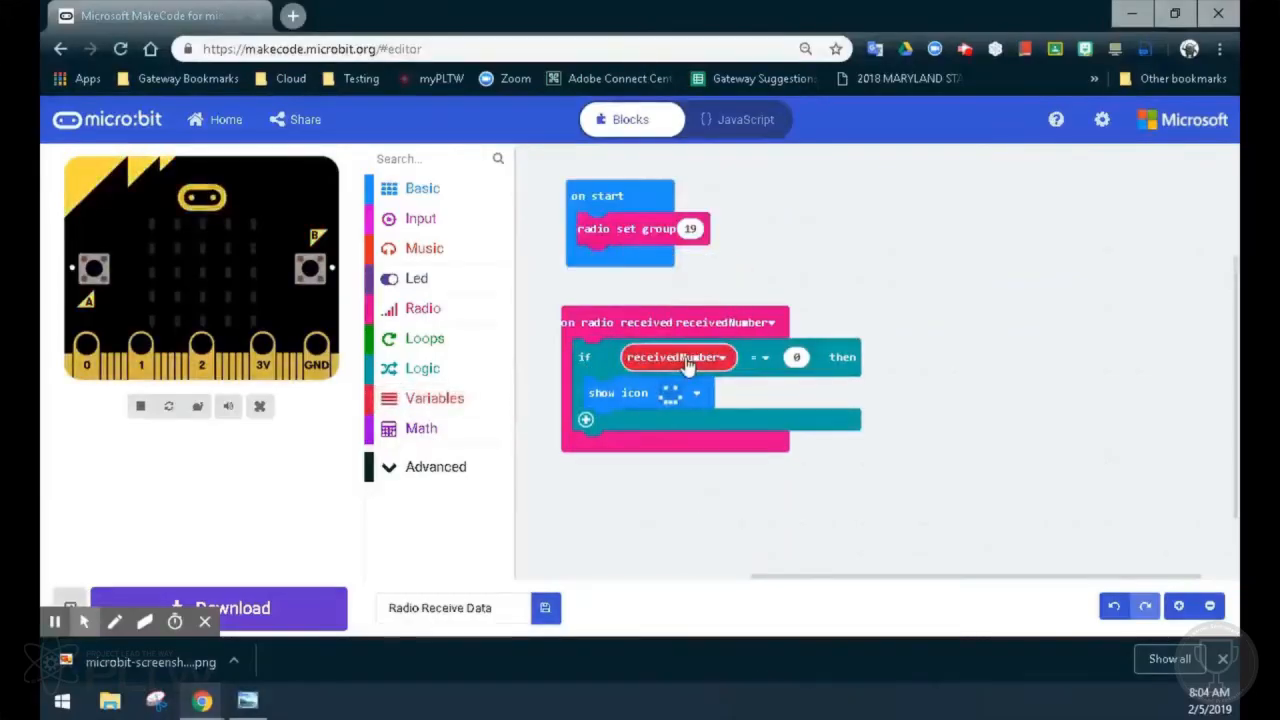
pyautogui.click(797, 357)
pyautogui.write('3')
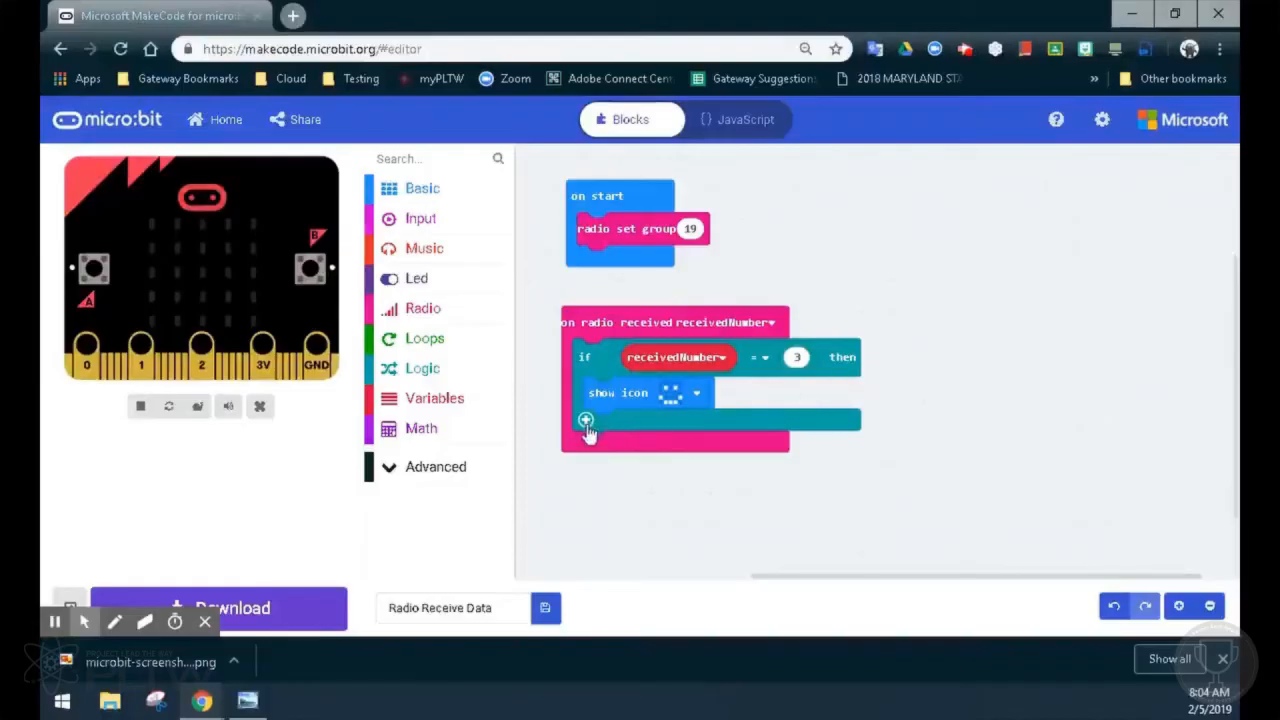
# Add else and else-if branches to the if block, then remove the else branch.
pyautogui.click(585, 419)
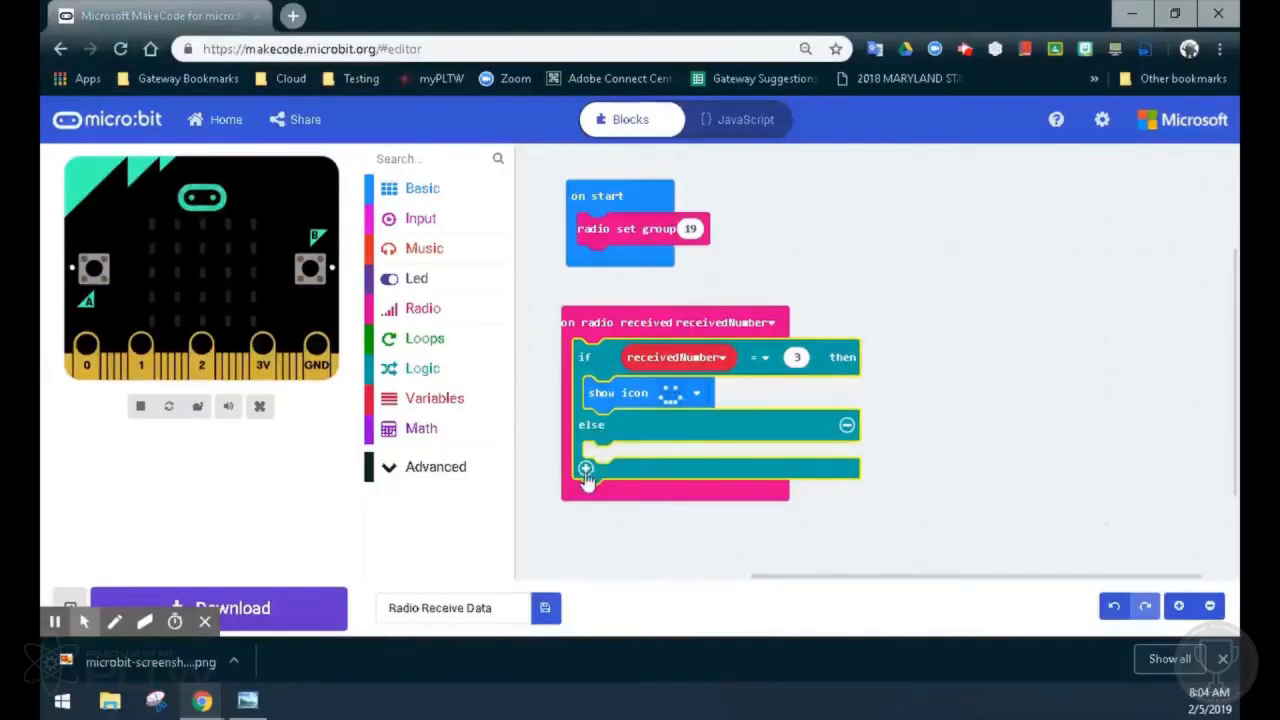
pyautogui.click(585, 470)
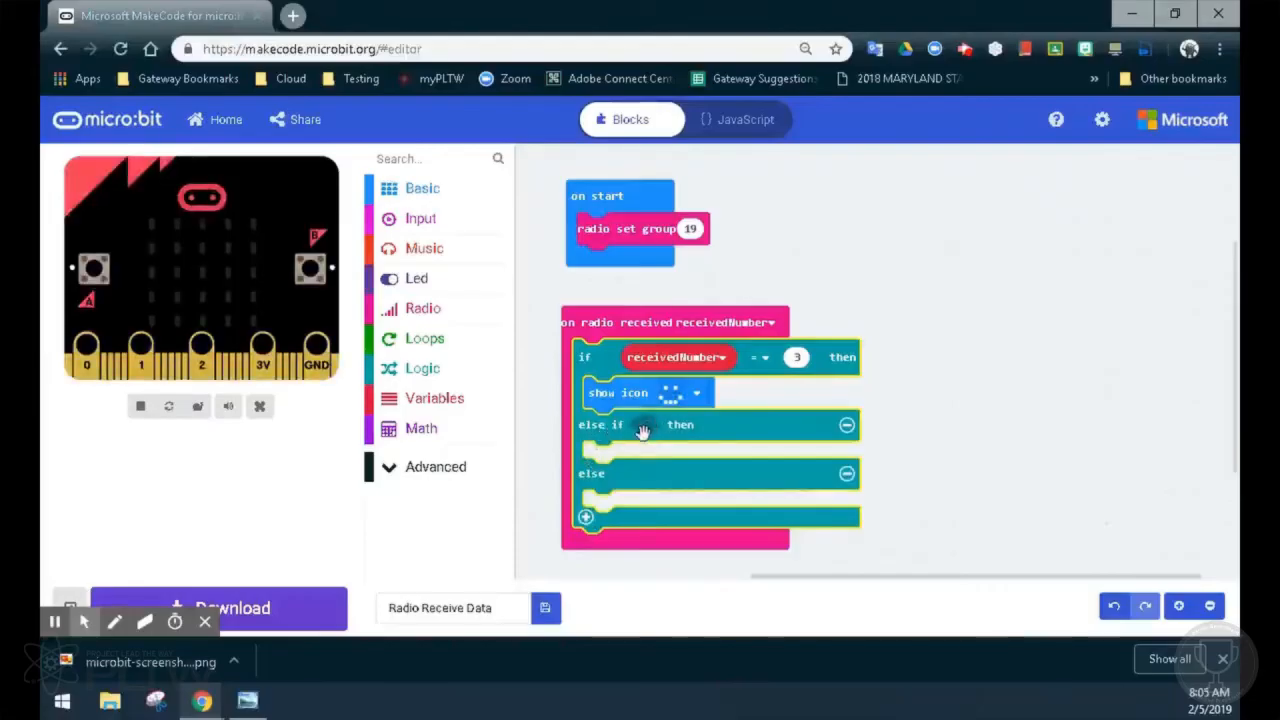
pyautogui.moveTo(707, 485)
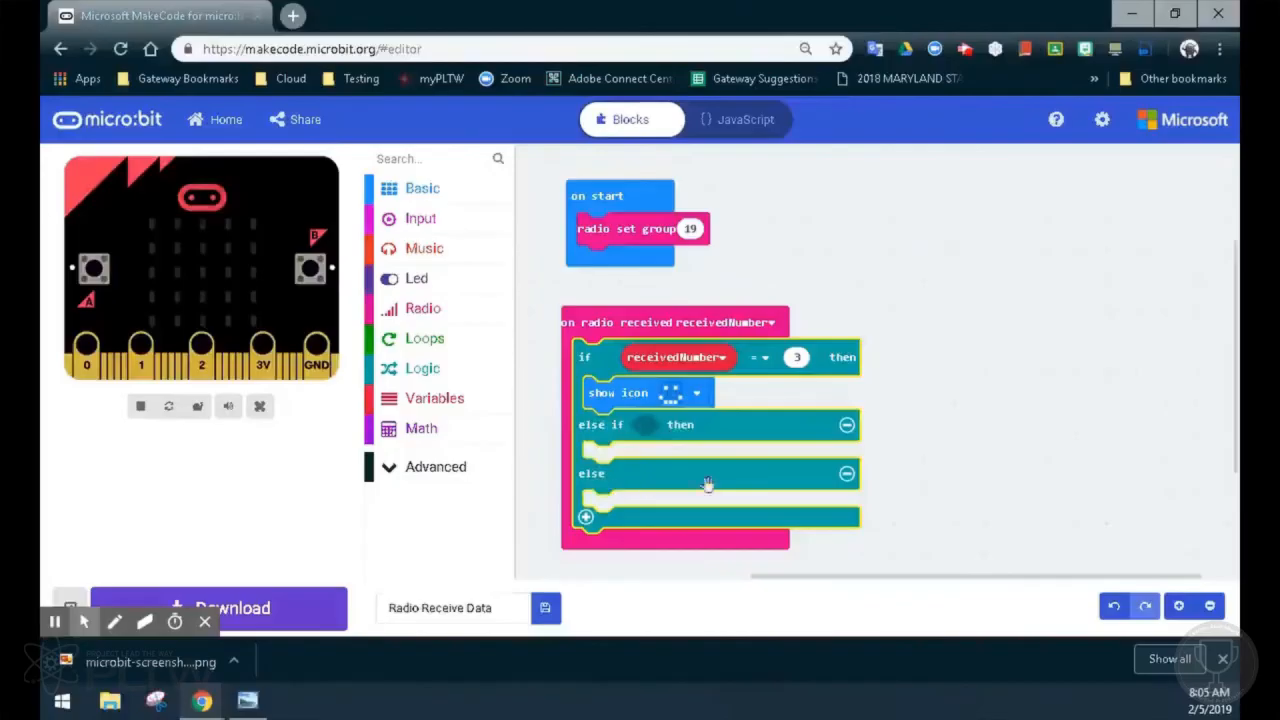
pyautogui.moveTo(847, 474)
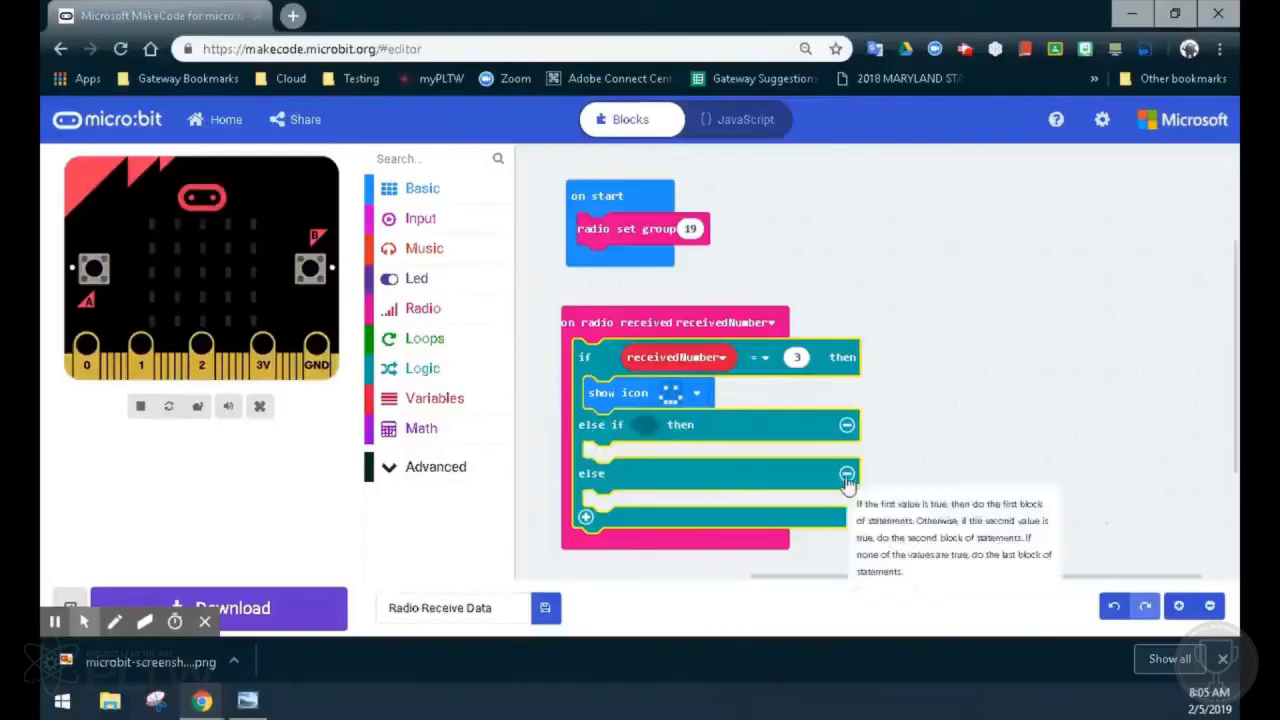
pyautogui.click(847, 473)
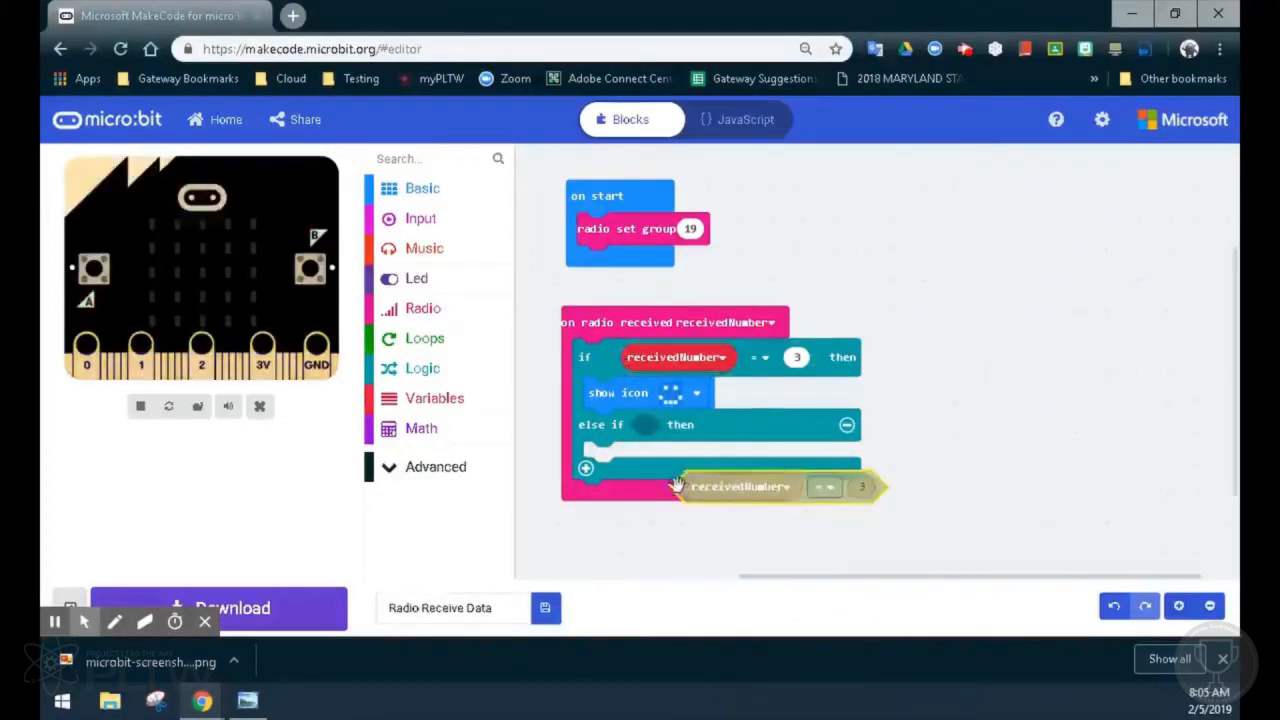
# Test receivedNumber = 5 in the else-if branch and add a clear screen block to it.
pyautogui.moveTo(740, 486); pyautogui.dragTo(700, 427)
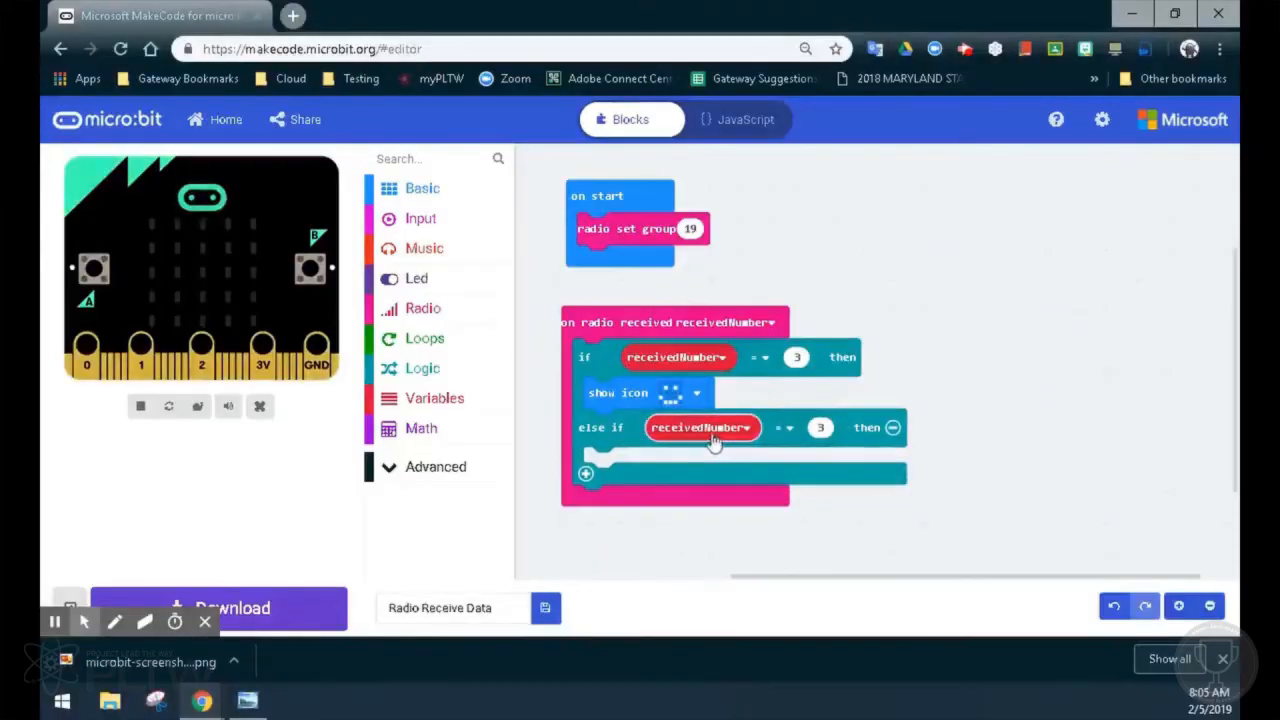
pyautogui.click(820, 427)
pyautogui.write('5')
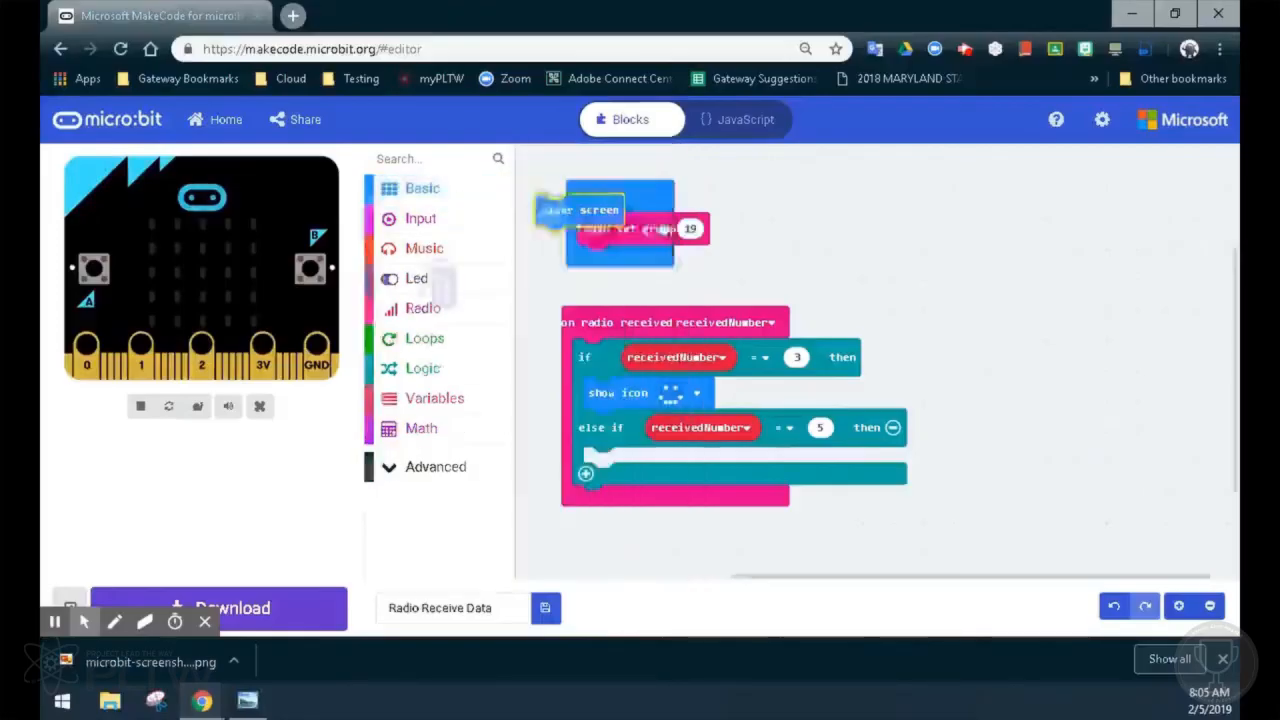
pyautogui.moveTo(580, 210); pyautogui.dragTo(620, 468)
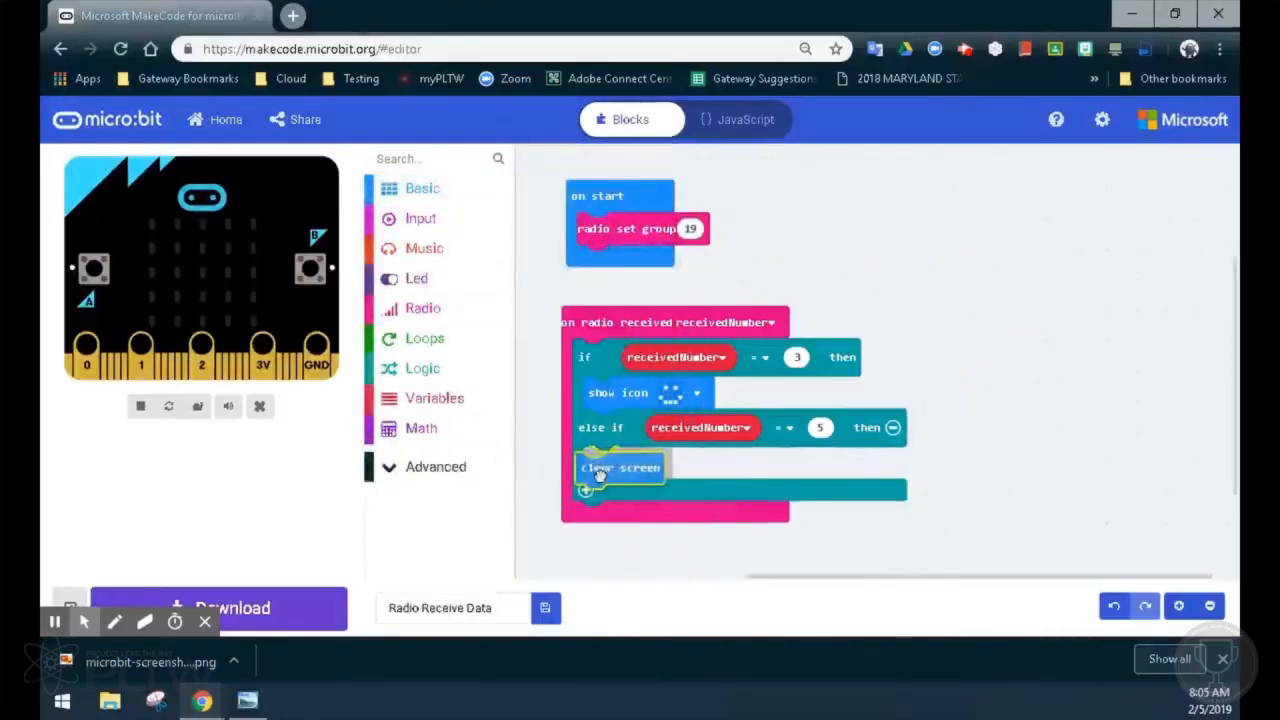